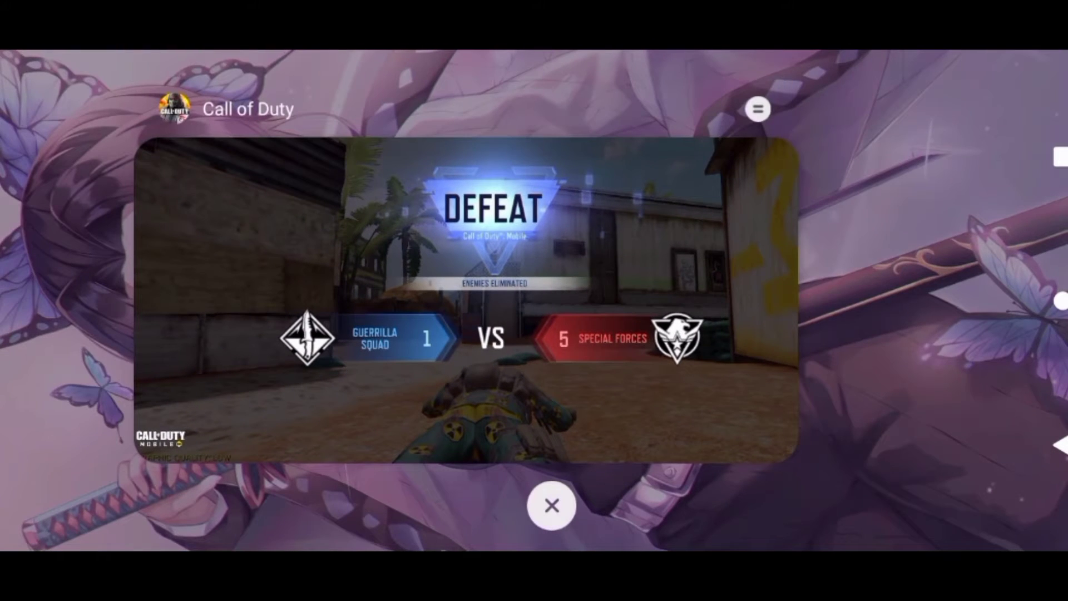
Close Call of Duty Mobile from recent apps, returning to the purple anime-wallpaper home screen
{"action": "left_click", "coordinate": [553, 505]}
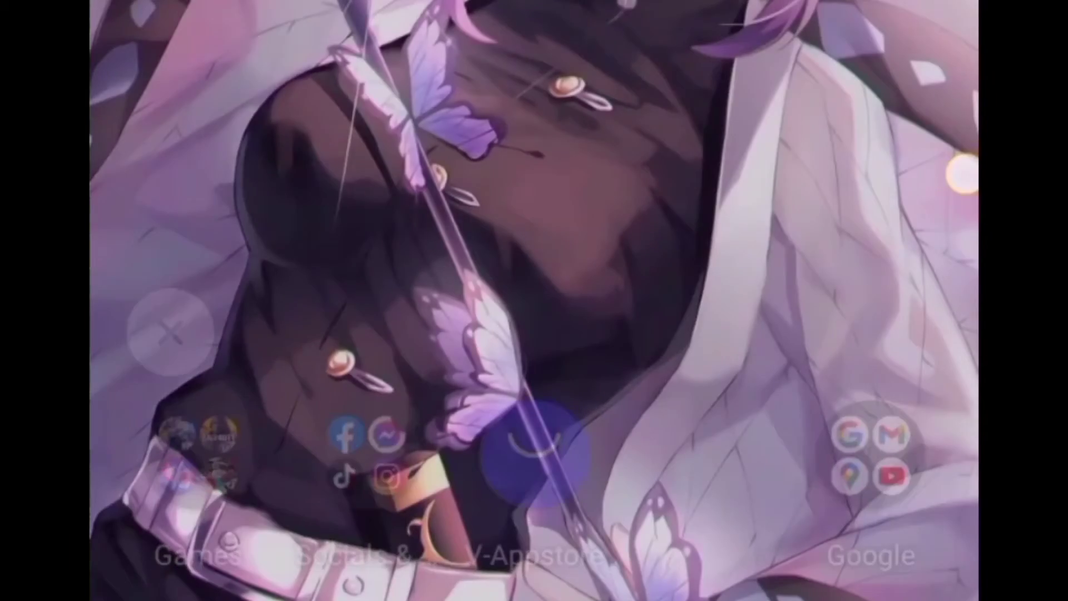